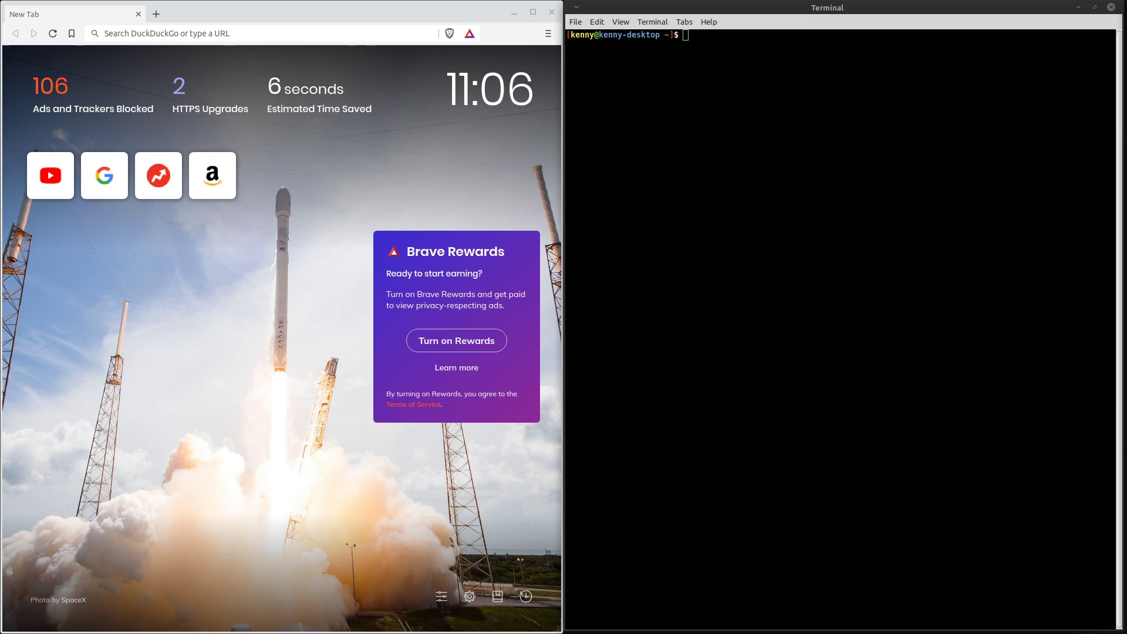
Discard a typed 'sudo apt install snapd' command and begin a 'sudo sna' command instead
{"action": "type", "text": "sudo apt install snapd"}
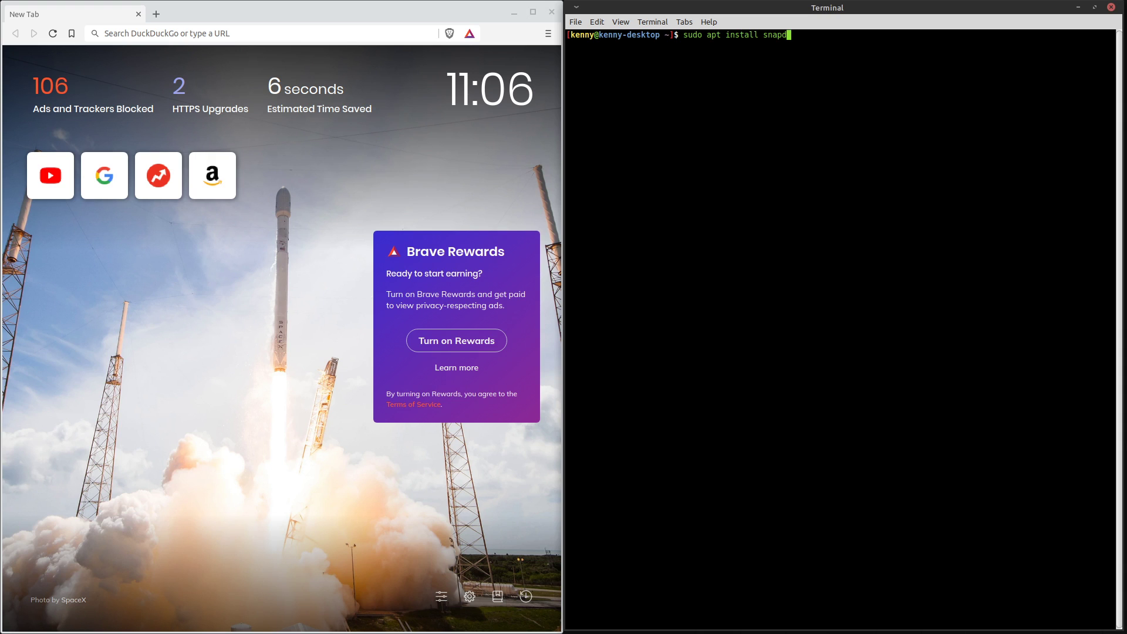
{"action": "key", "text": "BackSpace"}
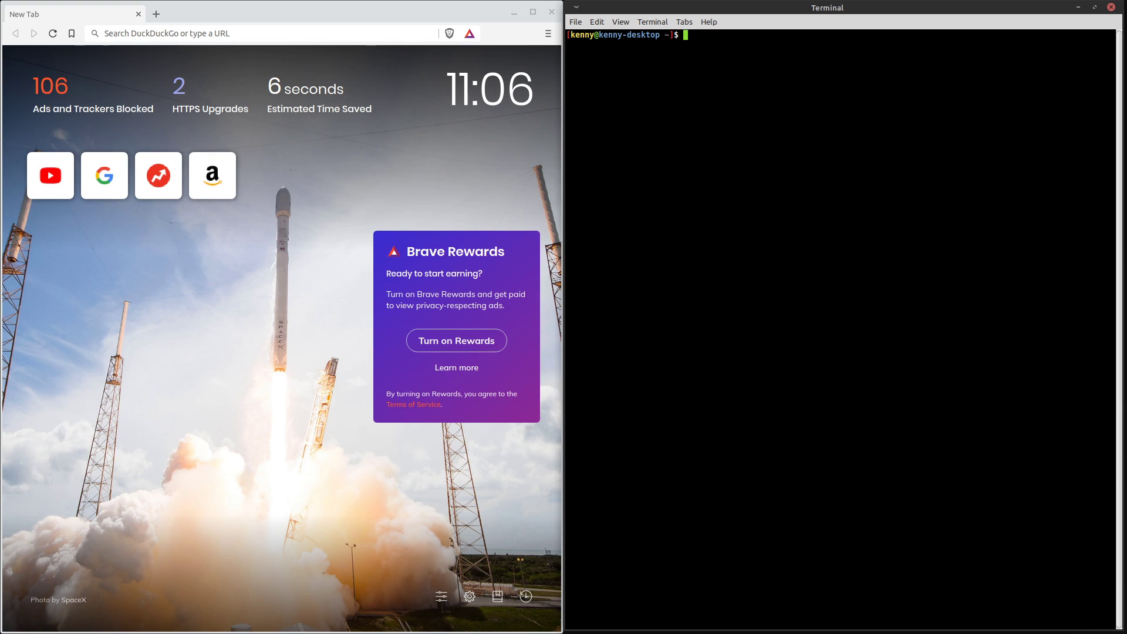
{"action": "type", "text": "sudo sna"}
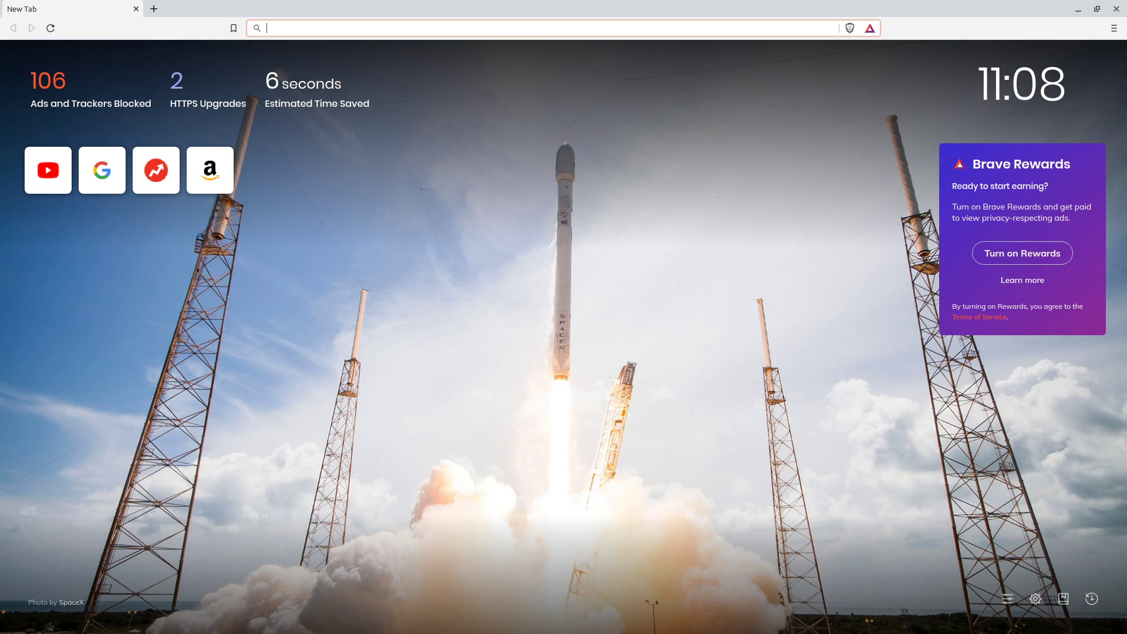
Focus the Brave window and open a New Private Window with Tor via Ctrl+Shift+N
{"action": "left_click", "coordinate": [560, 28]}
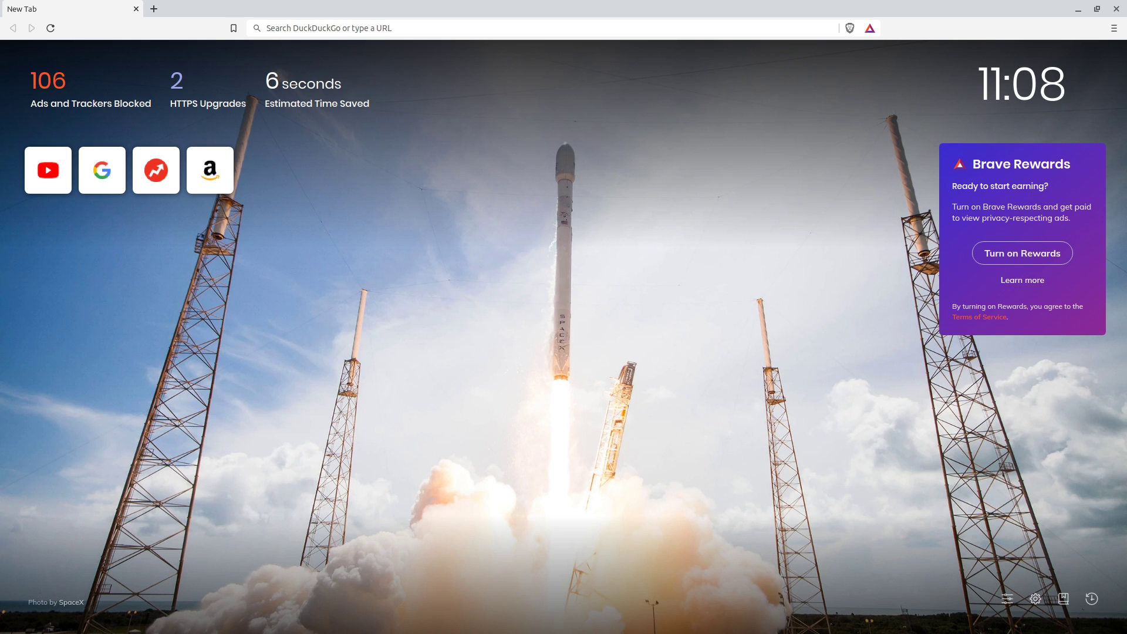
{"action": "key", "text": "ctrl+shift+n"}
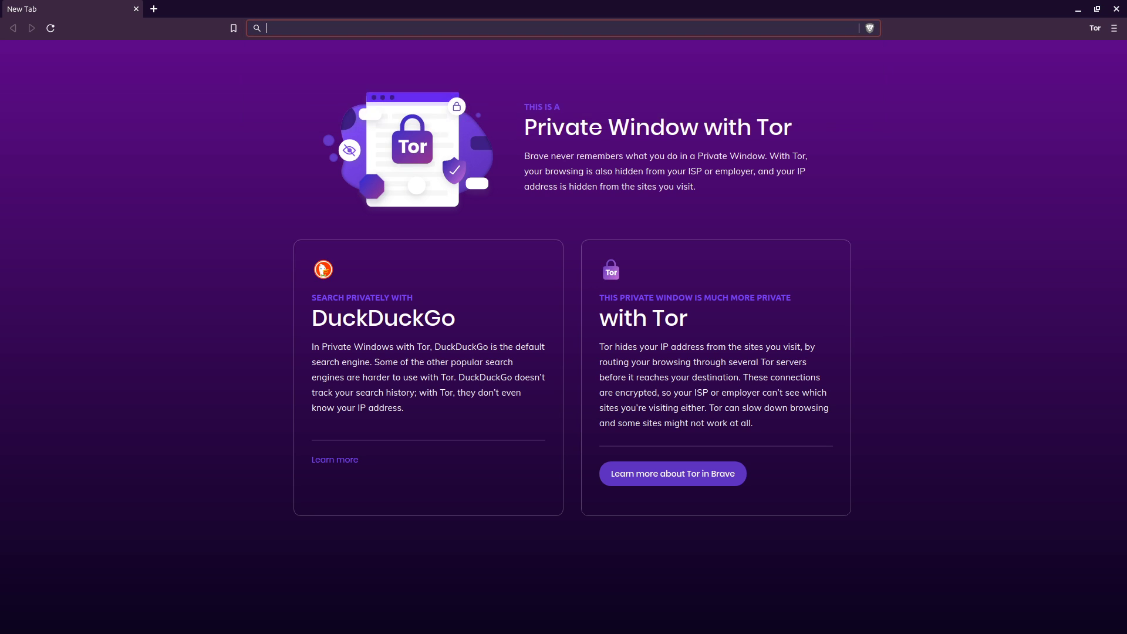
Search 'whats my ip' in the Tor window, then navigate to deviceinfo
{"action": "type", "text": "whats my ip"}
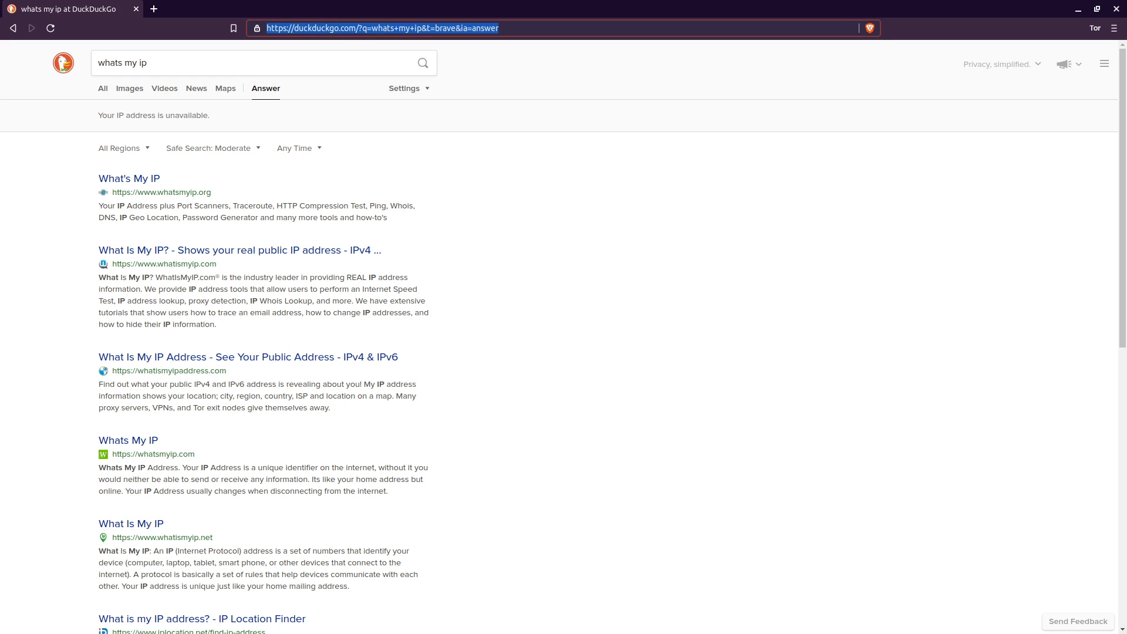
{"action": "type", "text": "deviceinfo.me"}
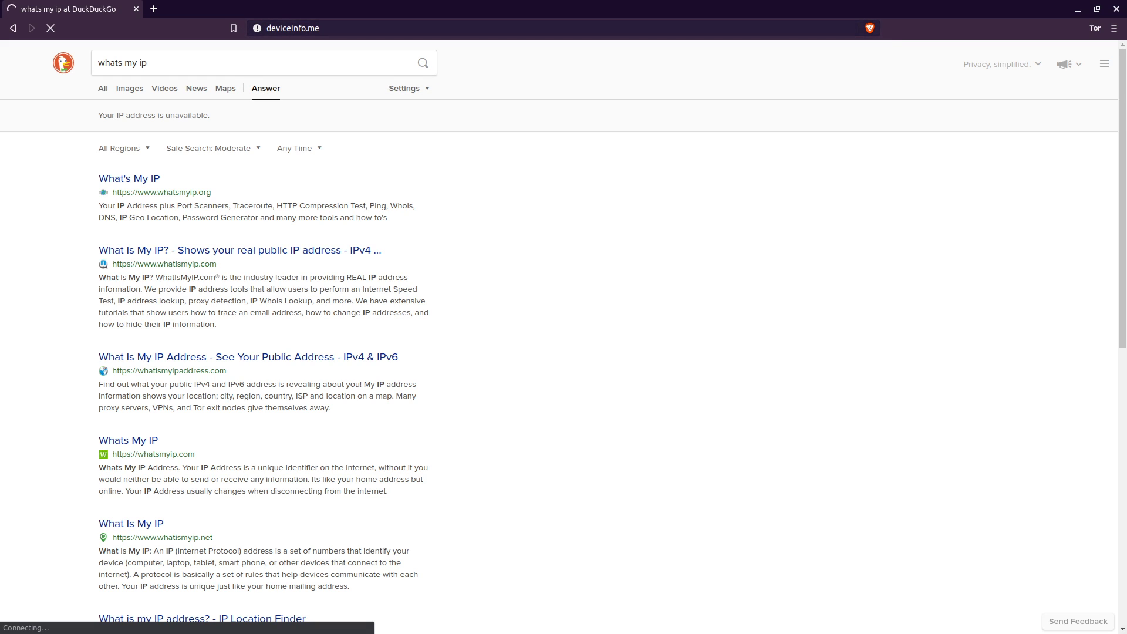
Let deviceinfo.me load in Brave's Tor window beside Tor Browser's deviceinfo.me page
{"action": "left_click", "coordinate": [153, 9]}
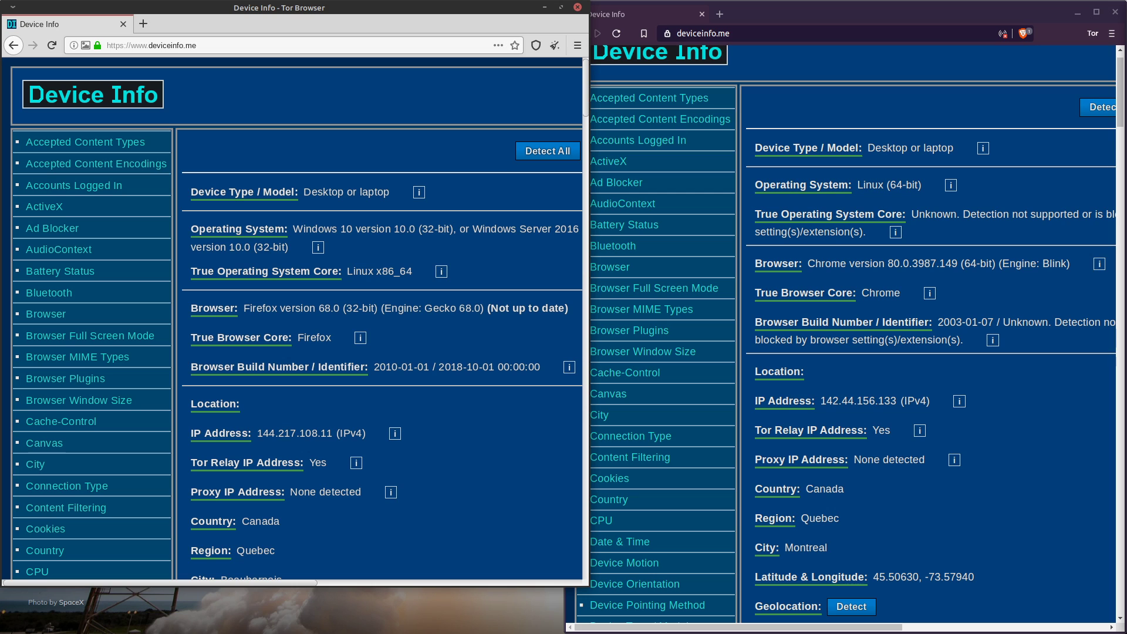
In Tor Browser, search the deviceinfo.me report for 'canvas' and jump to its Canvas section
{"action": "left_click", "coordinate": [1113, 33]}
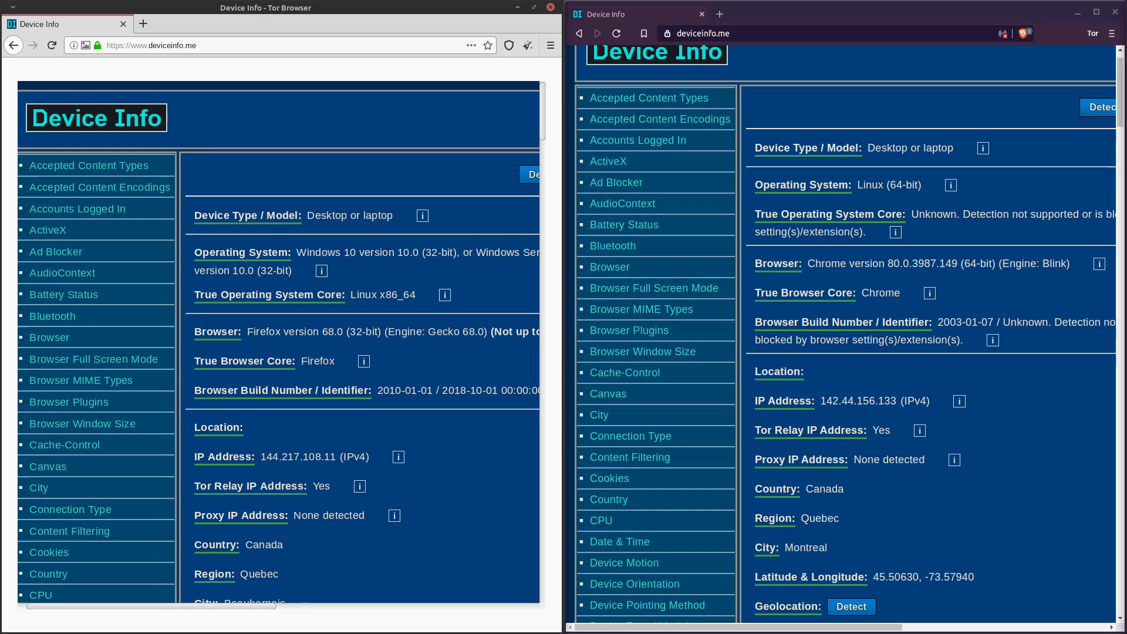
{"action": "scroll", "scroll_direction": "right", "scroll_amount": 3}
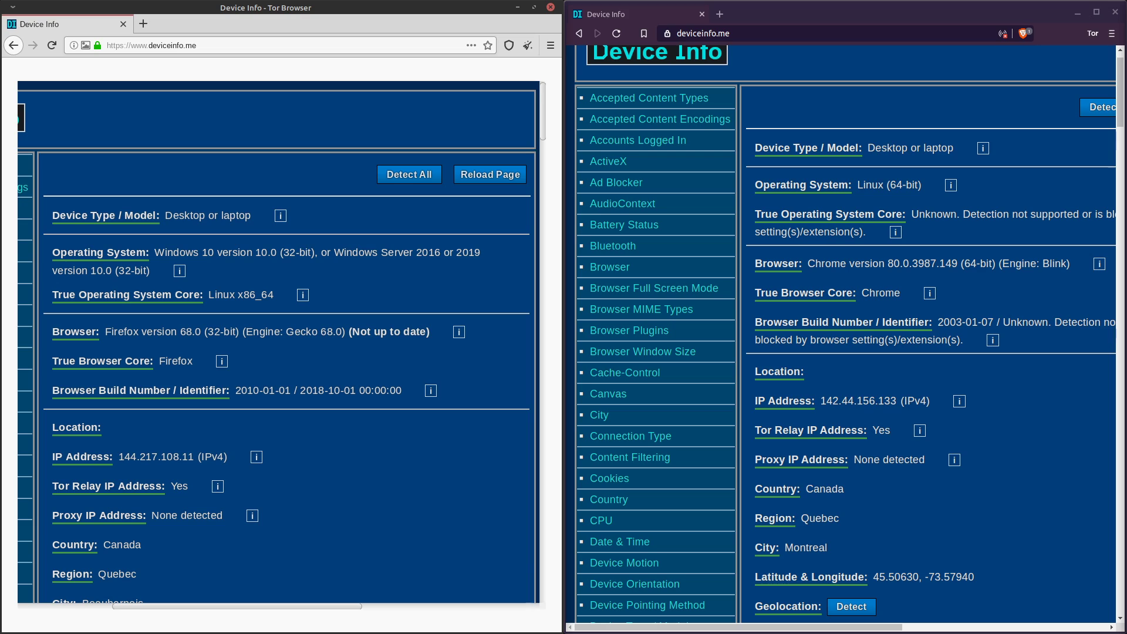
{"action": "key", "text": "ctrl+f"}
{"action": "type", "text": "canvas"}
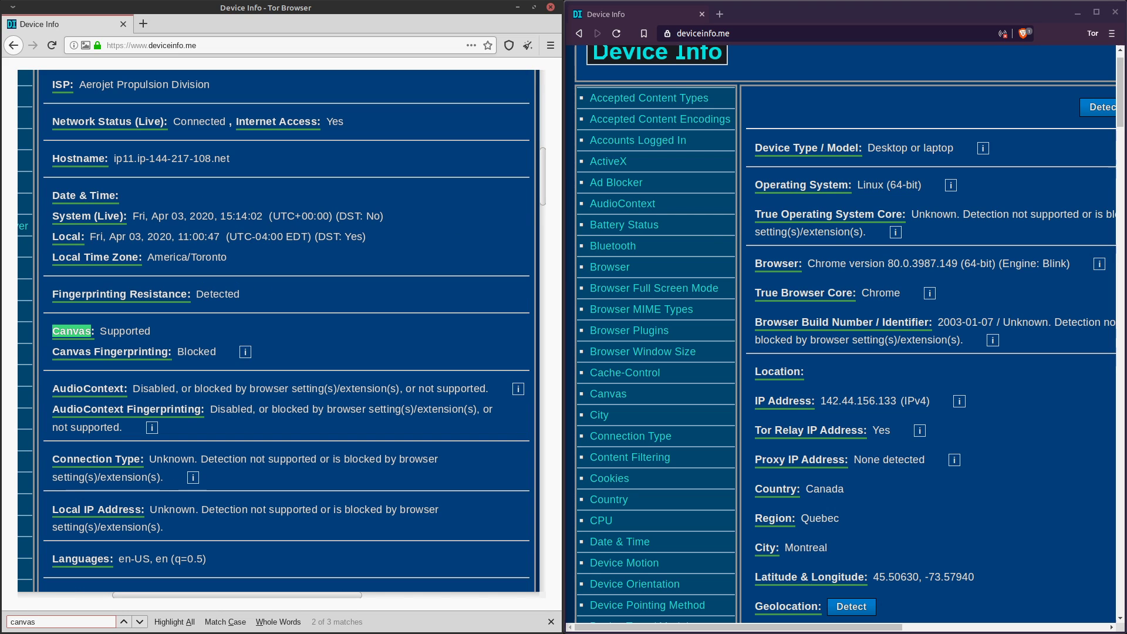
{"action": "left_click", "coordinate": [122, 622]}
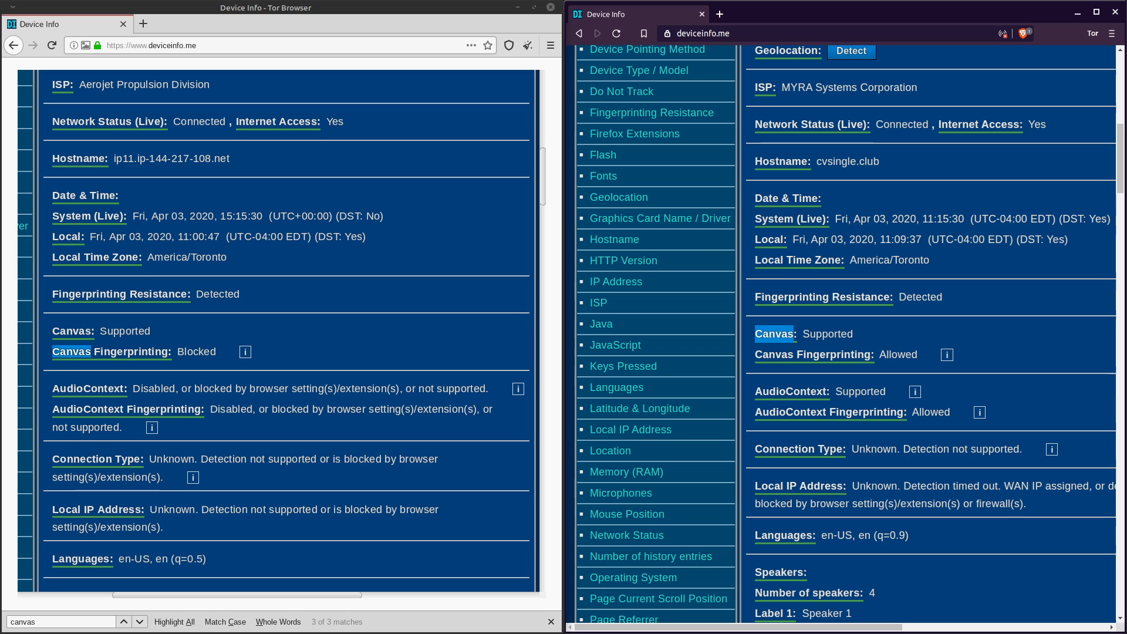
Scroll the deviceinfo.me report through the Speakers, Microphones, Graphics Card and CPU sections
{"action": "scroll", "scroll_direction": "down", "scroll_amount": 3}
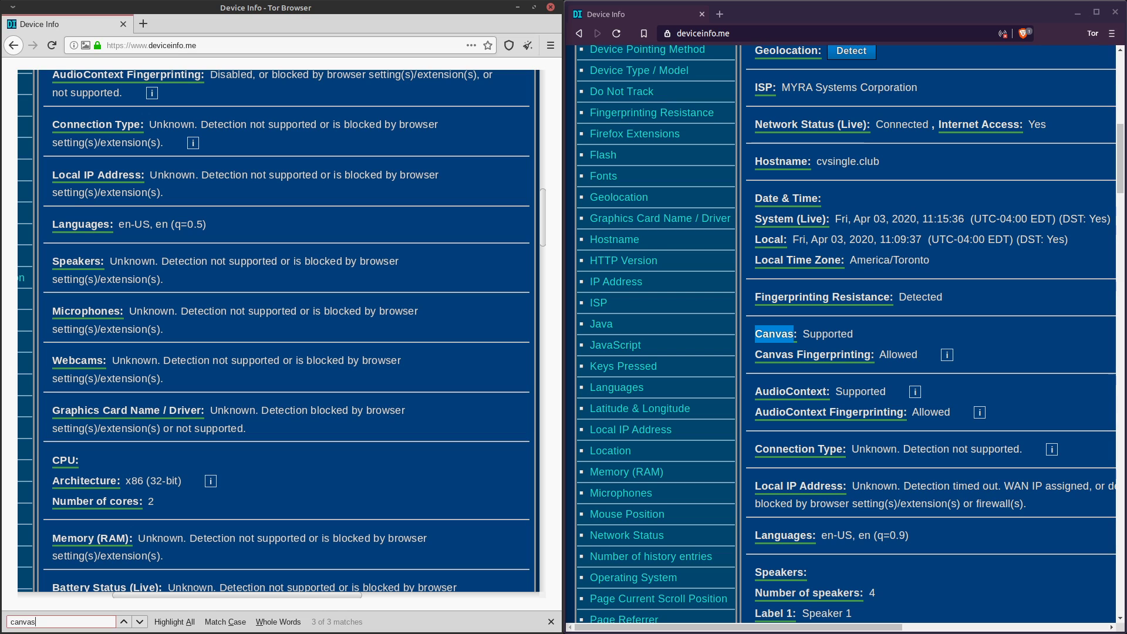
{"action": "scroll", "scroll_direction": "down", "scroll_amount": 3}
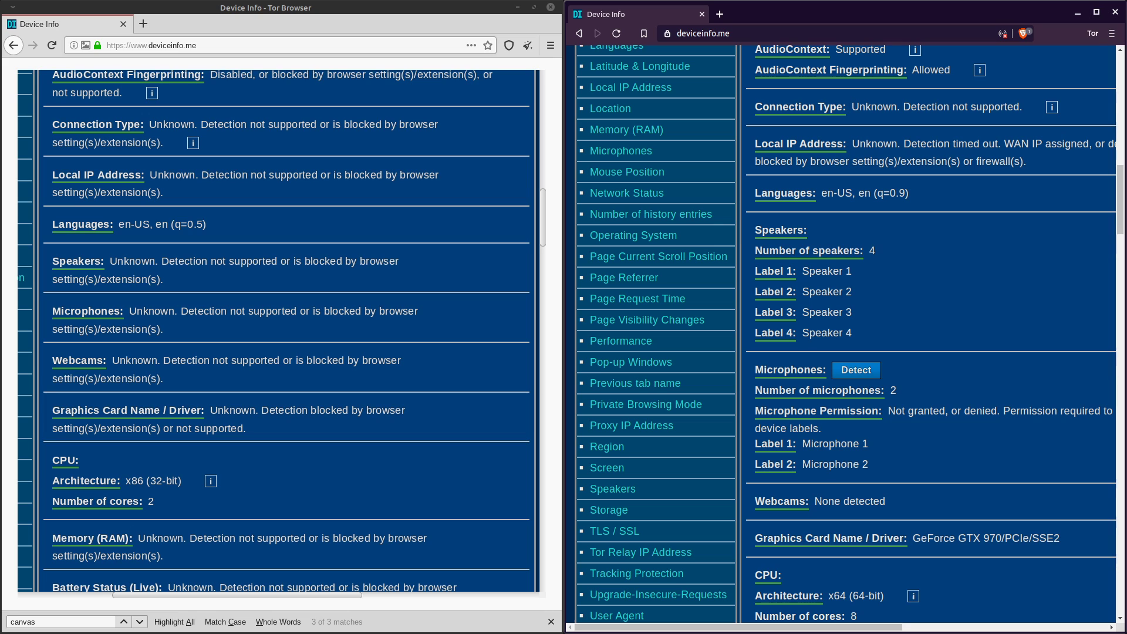
{"action": "scroll", "scroll_direction": "down", "scroll_amount": 3}
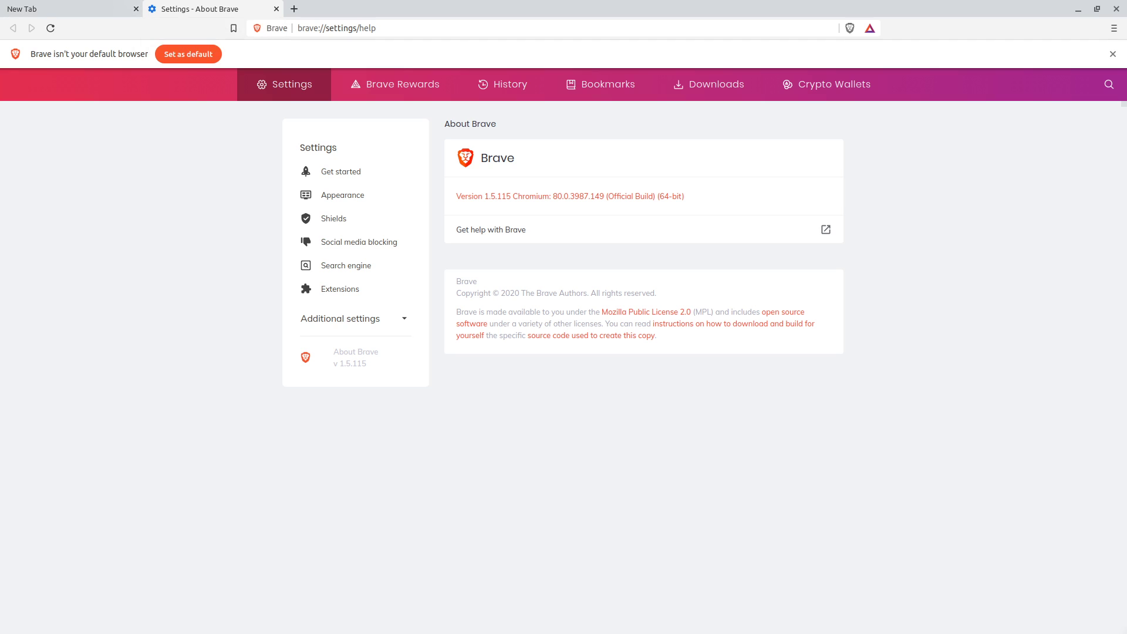
Review Brave's Extensions settings, then visit BuzzFeed from a new tab's shortcuts
{"action": "left_click", "coordinate": [1115, 28]}
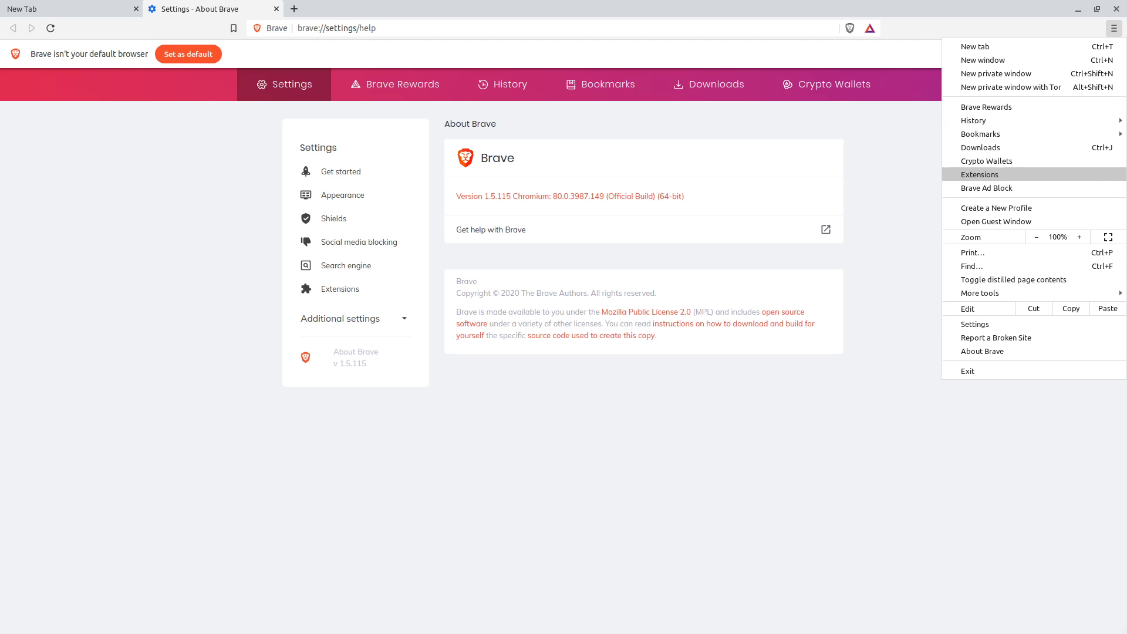
{"action": "mouse_move", "coordinate": [972, 266]}
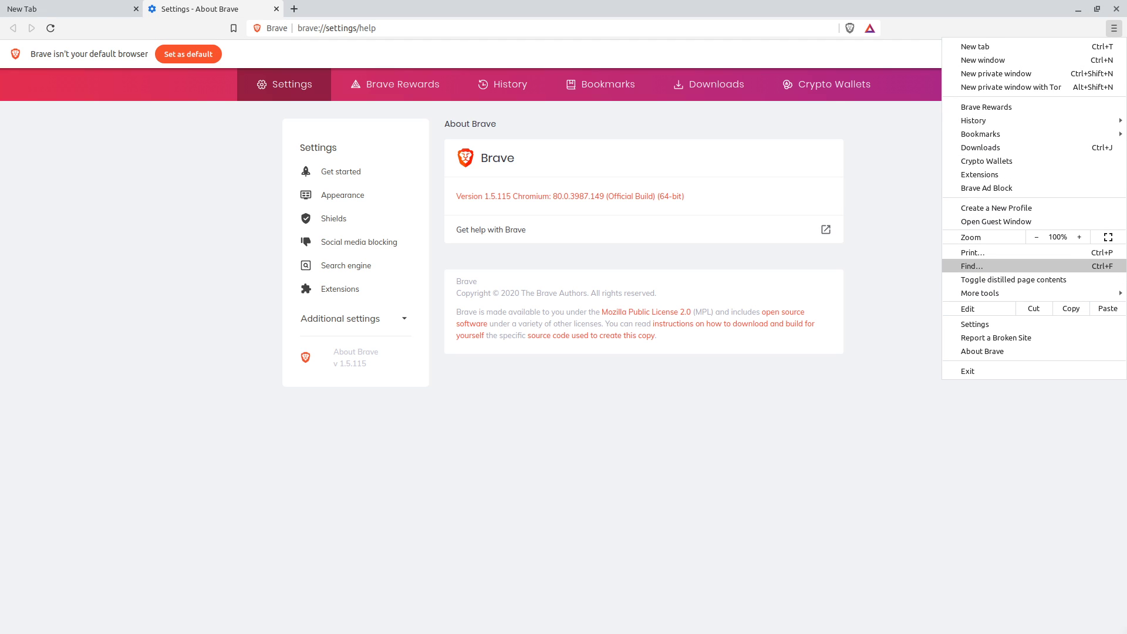
{"action": "left_click", "coordinate": [975, 324]}
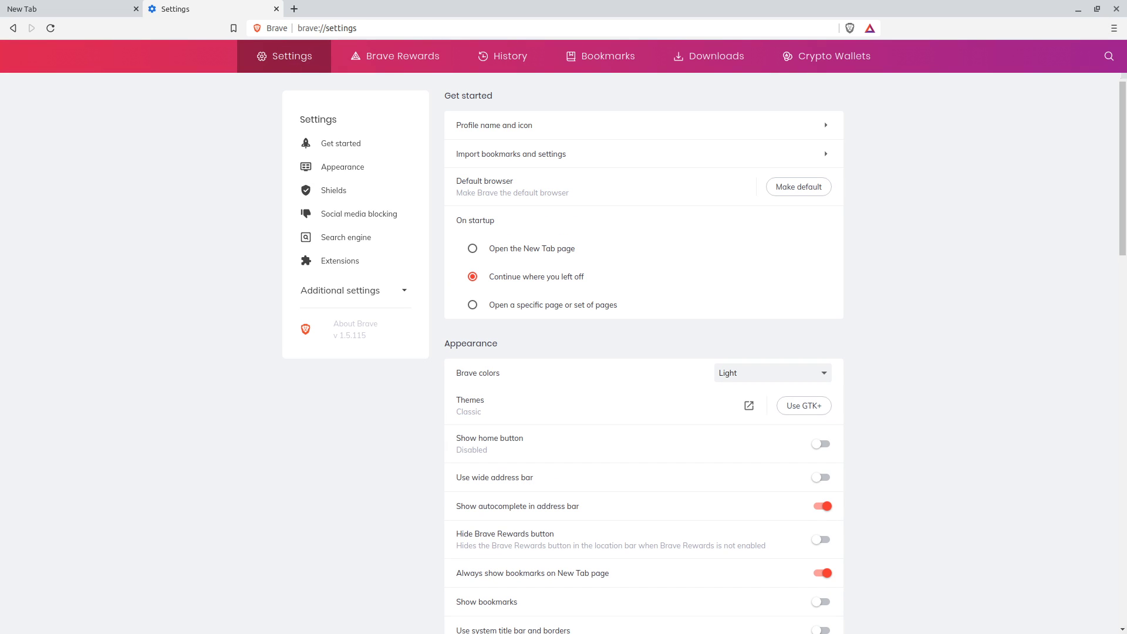
{"action": "left_click", "coordinate": [340, 261]}
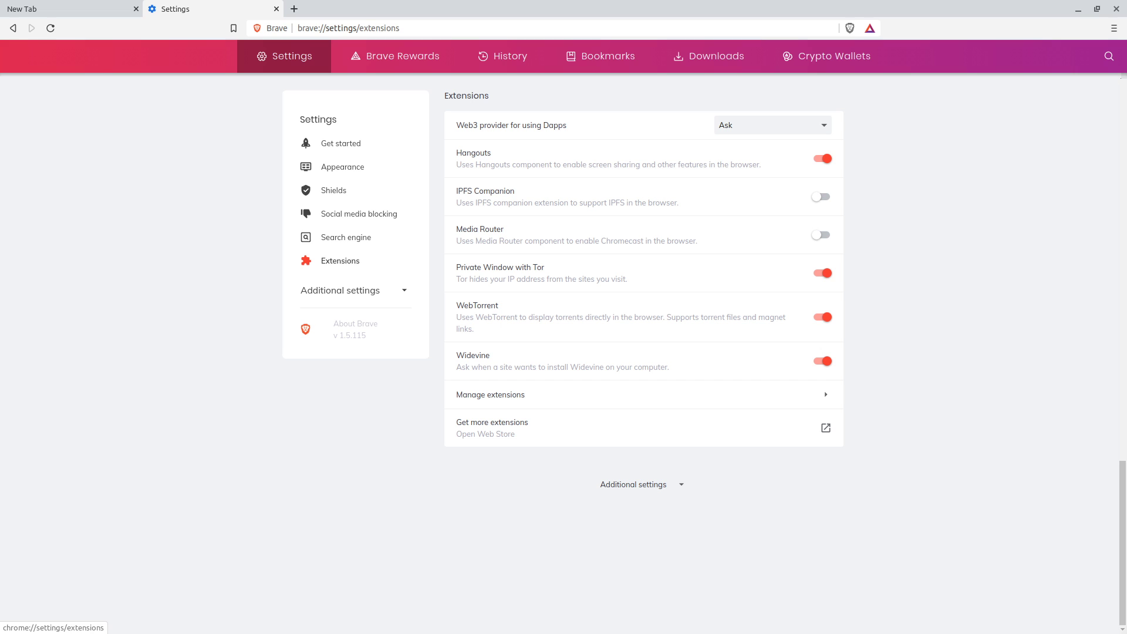
{"action": "mouse_move", "coordinate": [293, 9]}
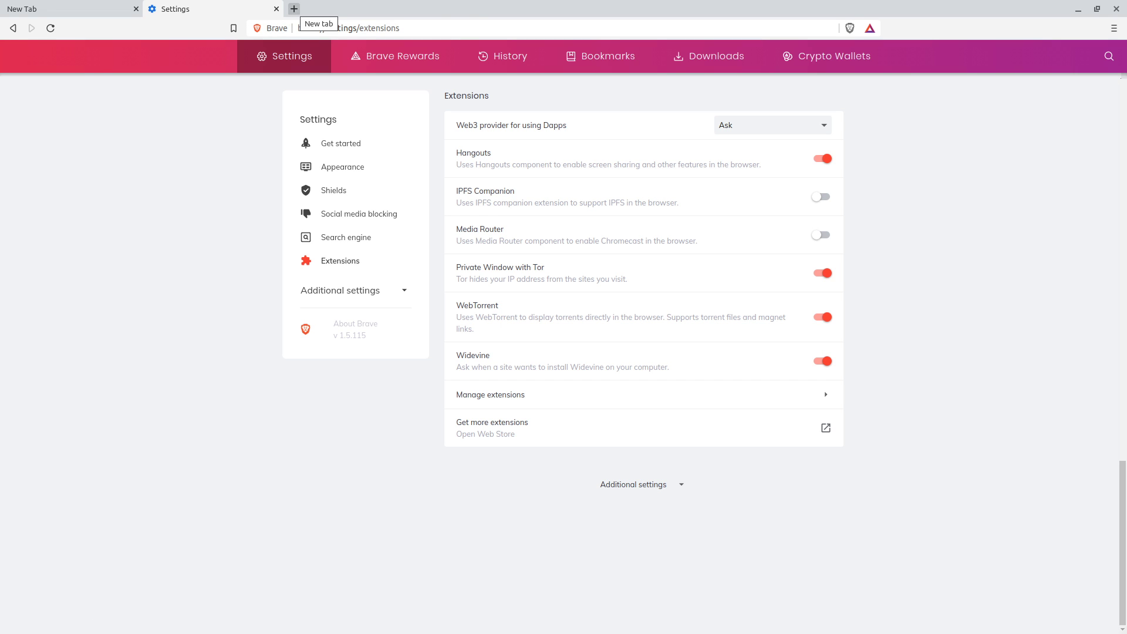
{"action": "left_click", "coordinate": [292, 9]}
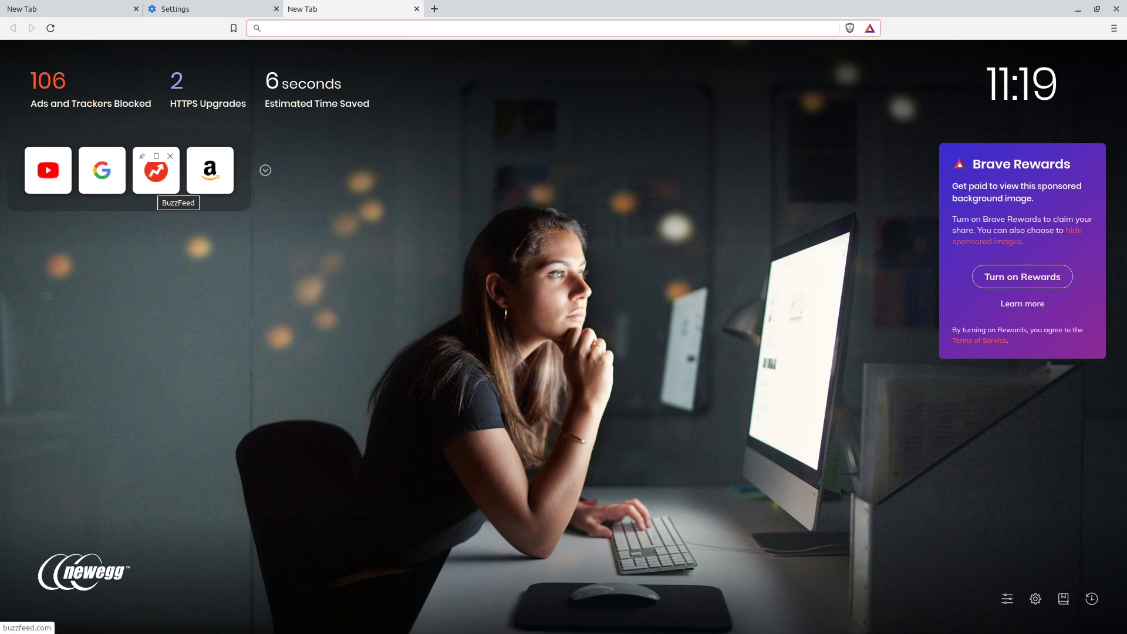
{"action": "left_click", "coordinate": [156, 170]}
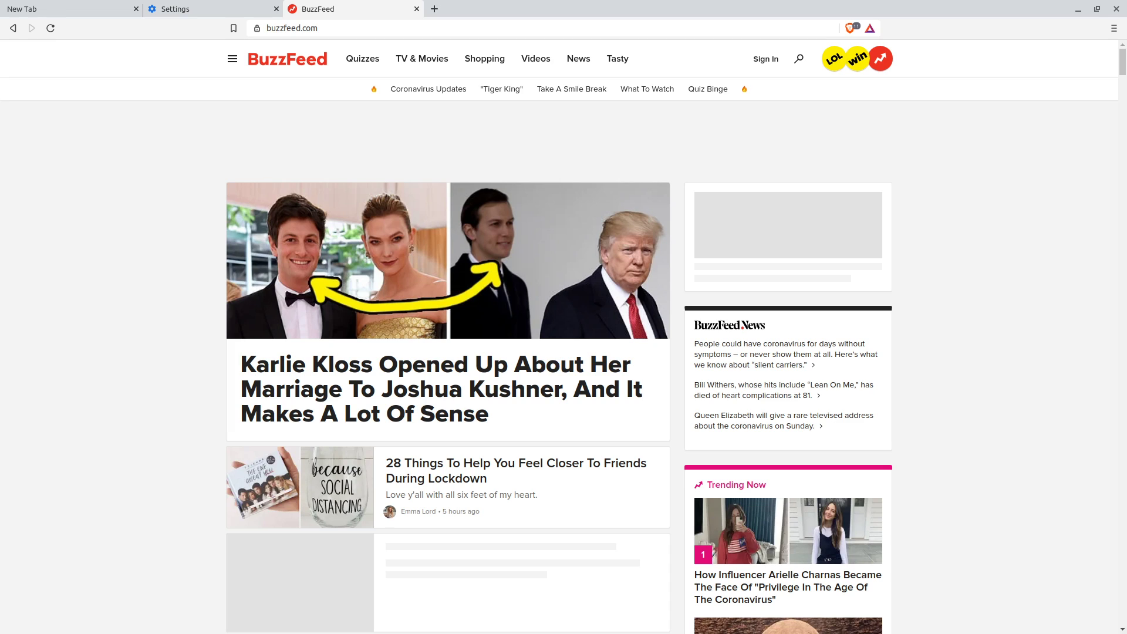
View Brave Shields on buzzfeed.com showing 11 items blocked, dismissing the compatibility notice
{"action": "left_click", "coordinate": [849, 28]}
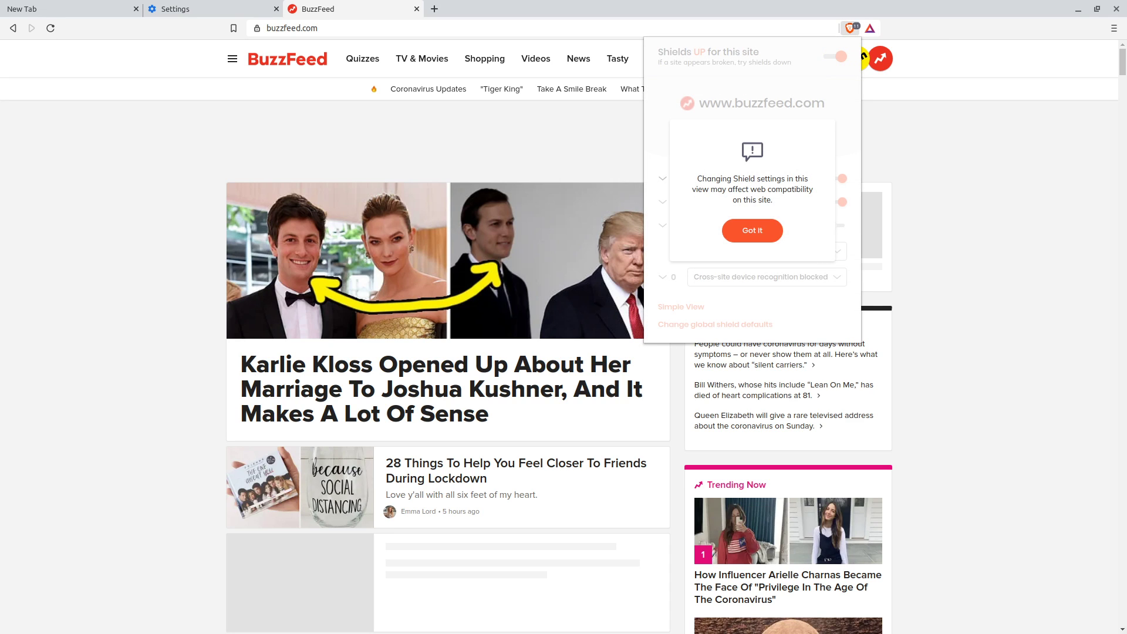
{"action": "left_click", "coordinate": [752, 231]}
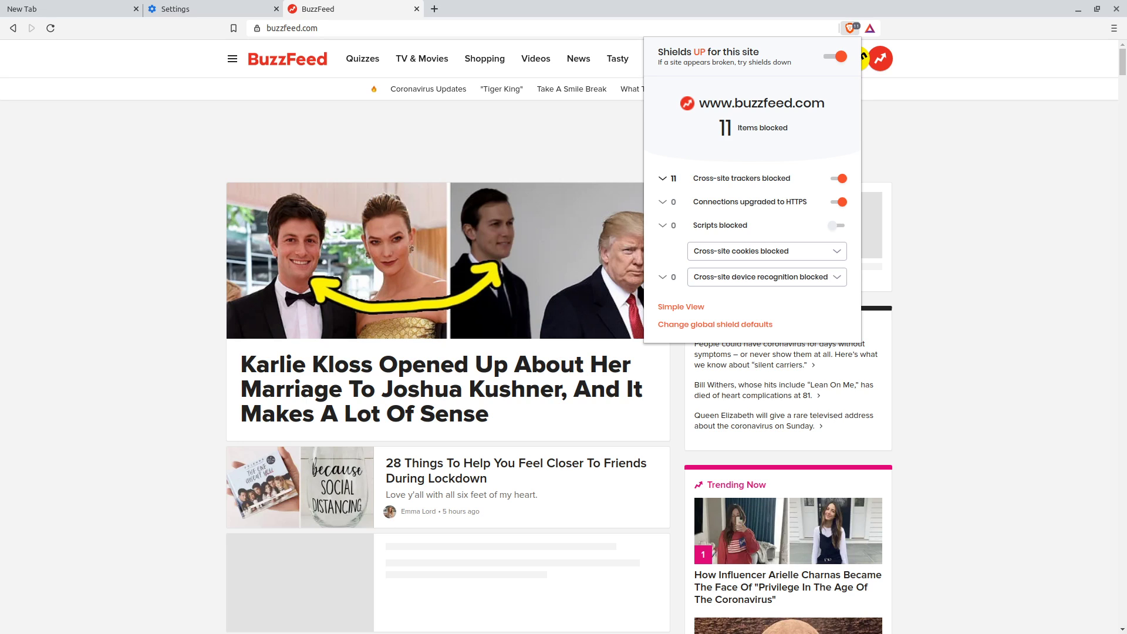
{"action": "left_click", "coordinate": [851, 28]}
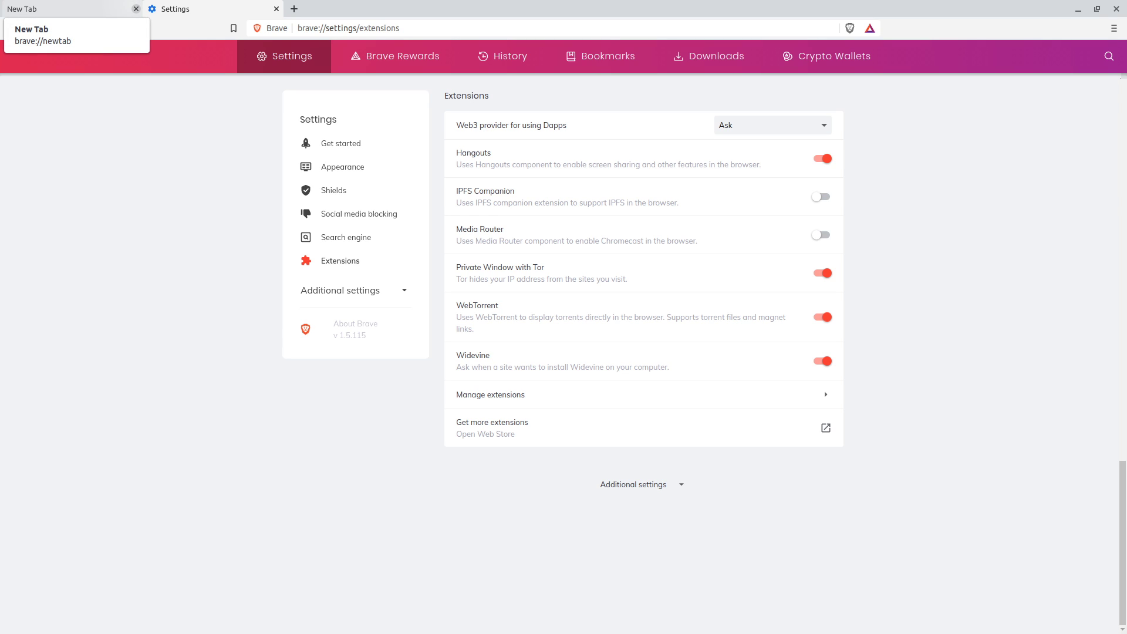
Switch to the new tab page and enter buzzfeed.com in the address bar
{"action": "left_click", "coordinate": [136, 8]}
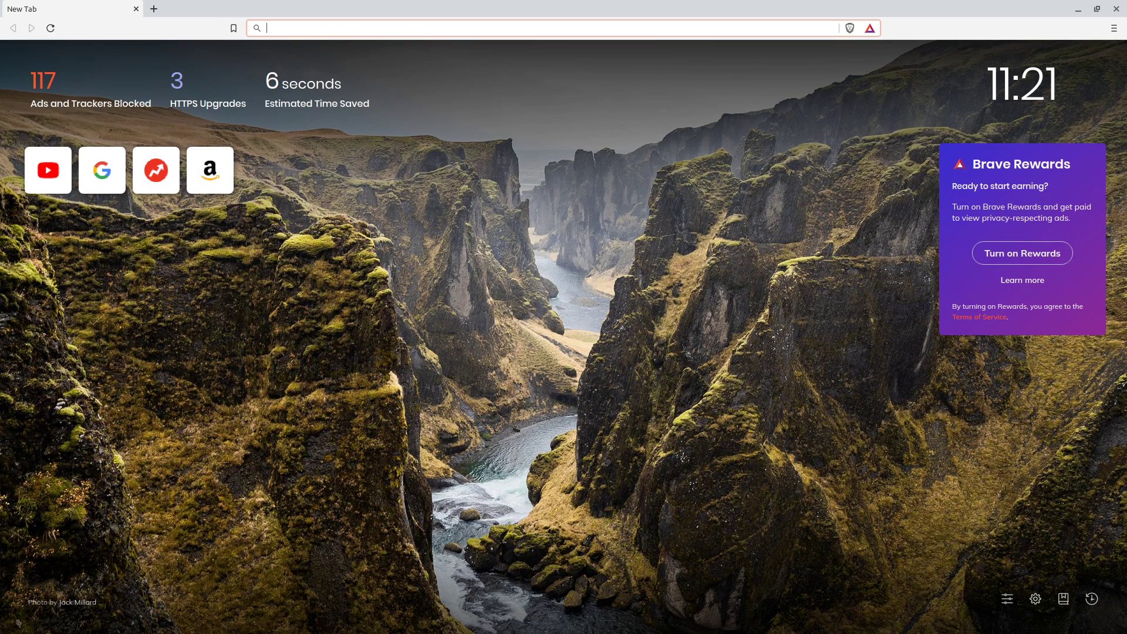
{"action": "type", "text": "buzzfeed.com"}
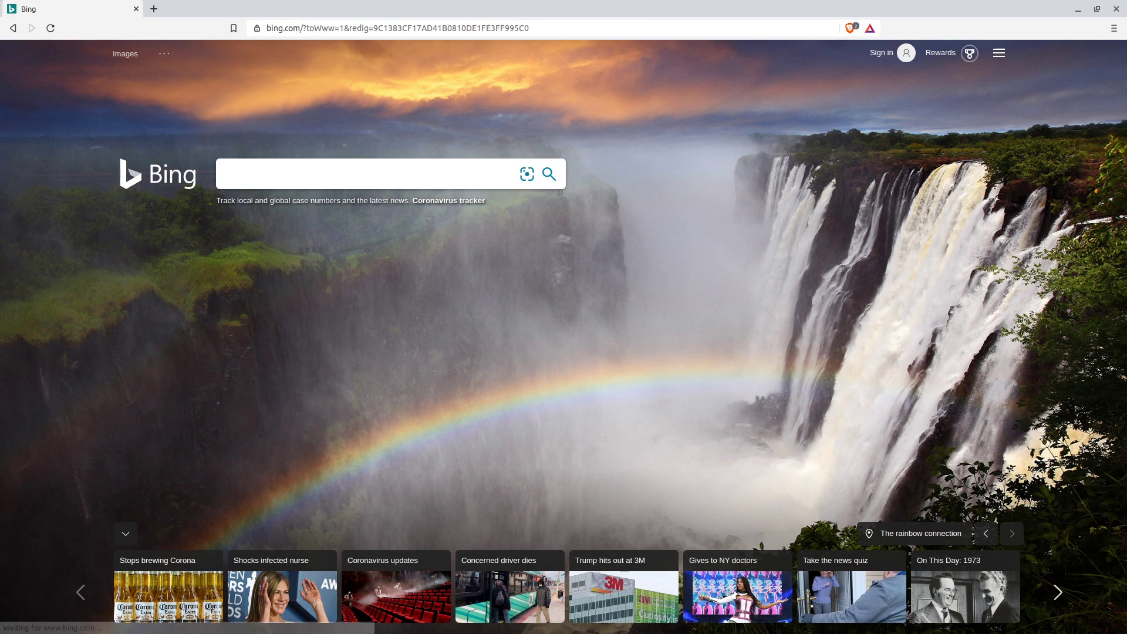
{"action": "left_click", "coordinate": [371, 173]}
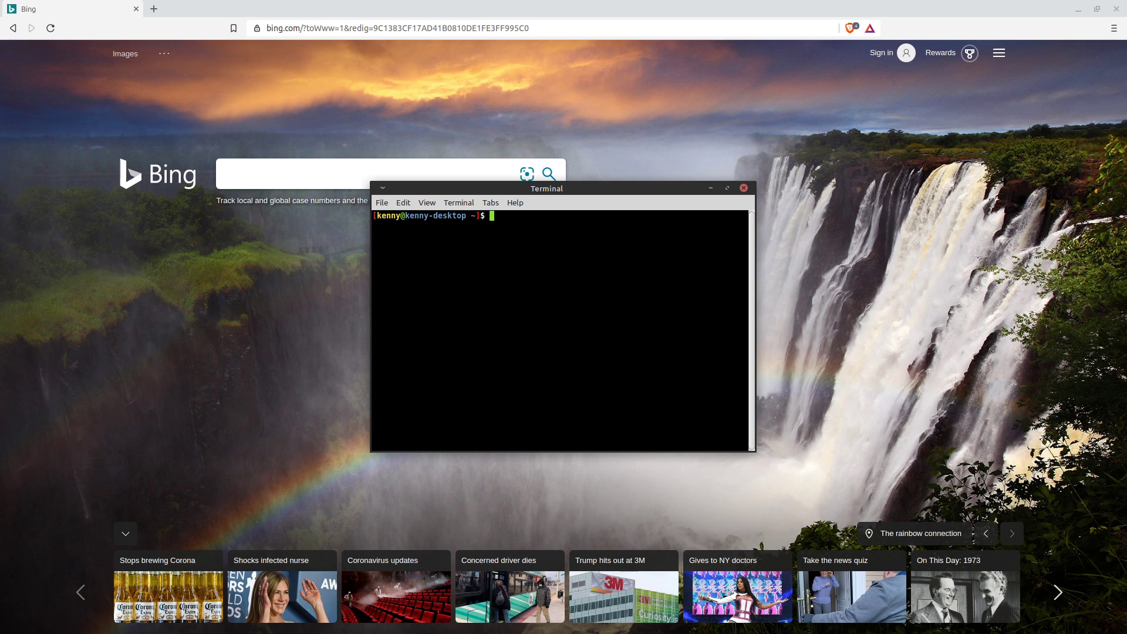
Run htop in the terminal to monitor per-core CPU load and memory use
{"action": "type", "text": "htop"}
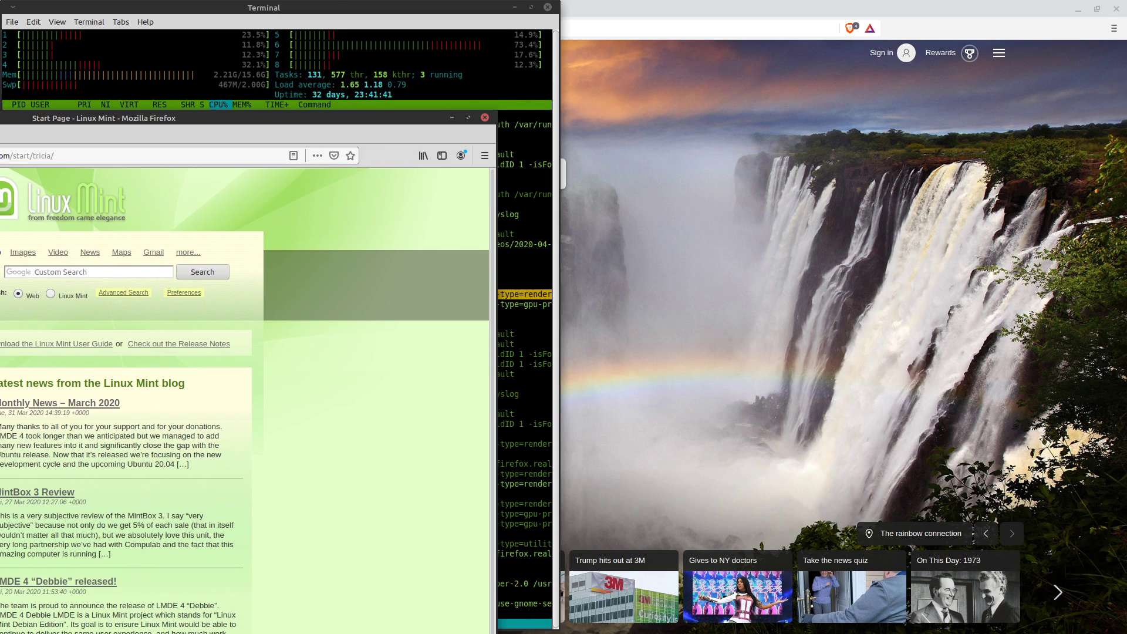
Bring the Firefox window with the Linux Mint start page to the front beside Brave
{"action": "left_click", "coordinate": [104, 118]}
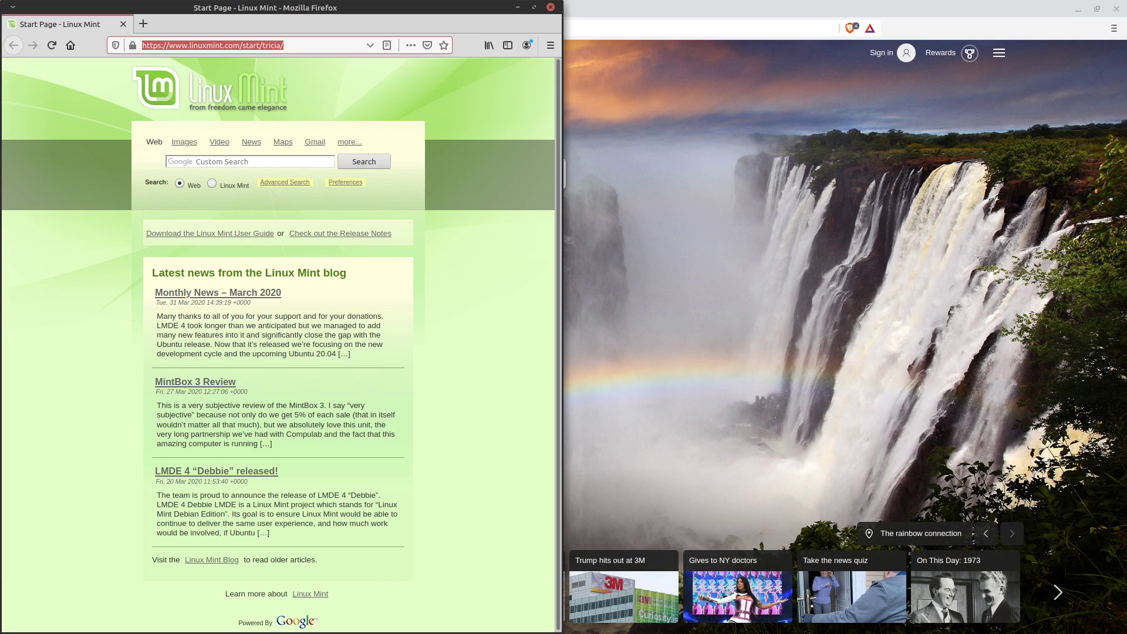